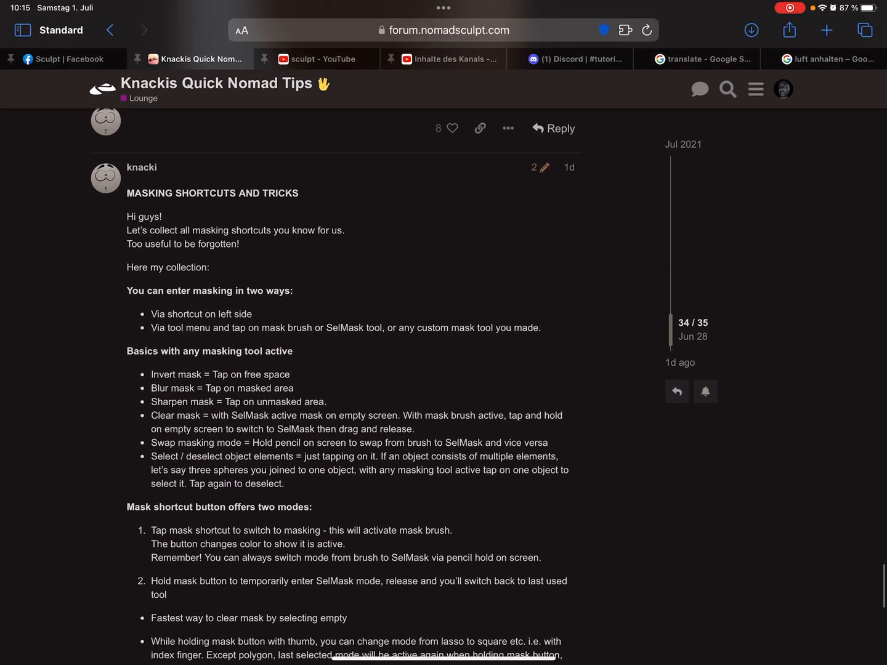
Leave selection masking mode from the tools menu.
{"action": "scroll", "scroll_direction": "down", "scroll_amount": 3}
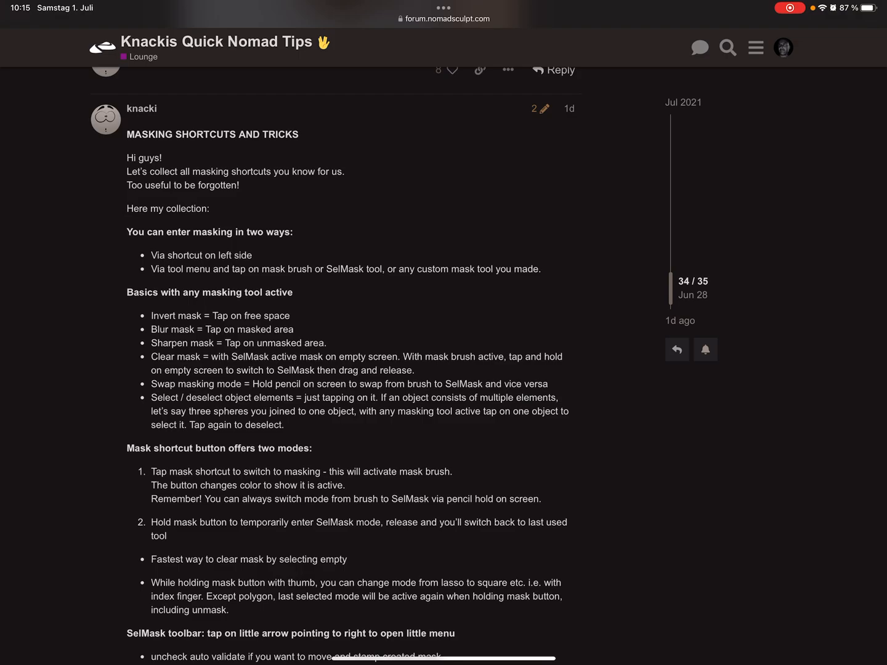
{"action": "scroll", "scroll_direction": "down", "scroll_amount": 3}
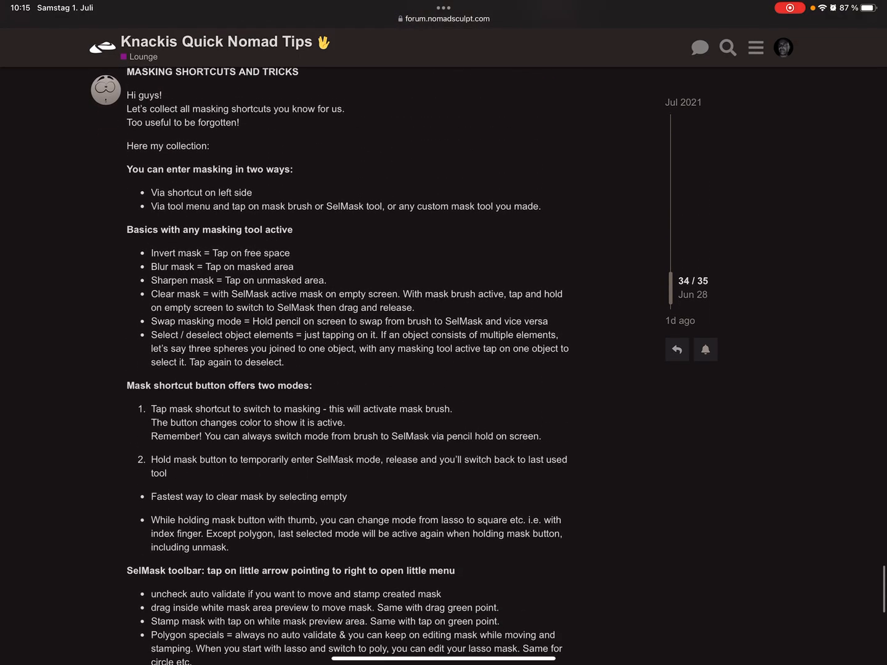
{"action": "scroll", "scroll_direction": "down", "scroll_amount": 3}
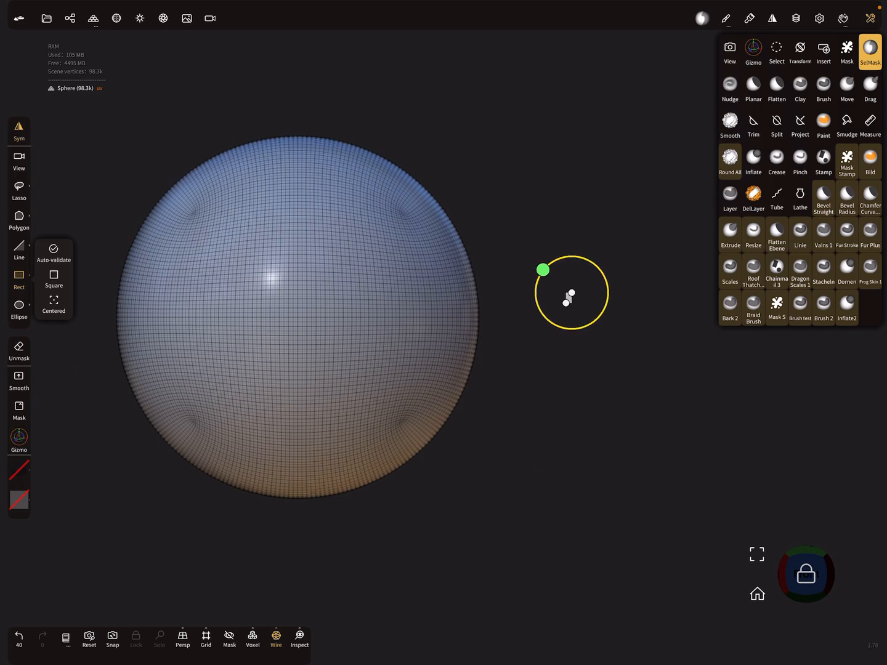
{"action": "left_click", "coordinate": [729, 51]}
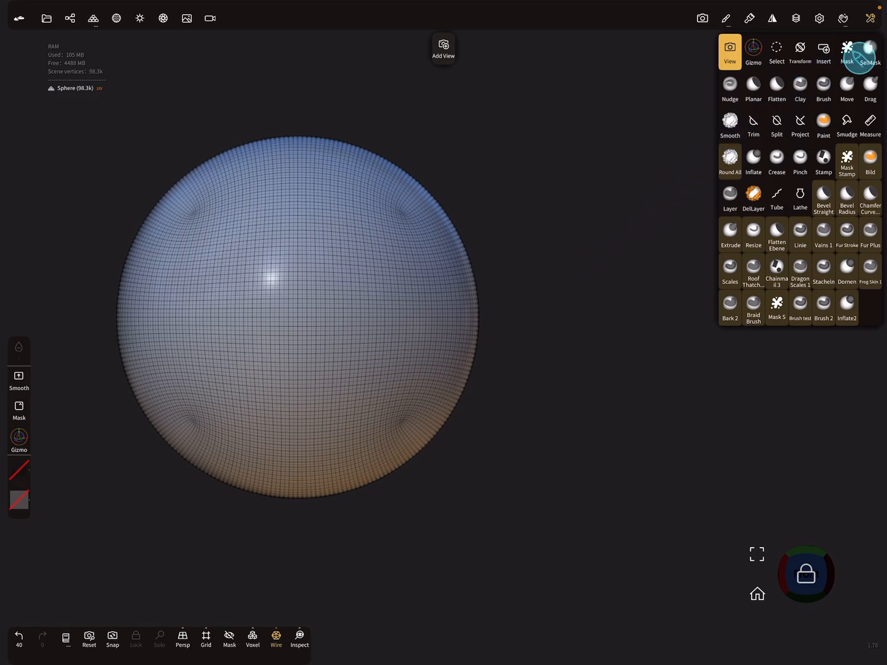
Make the Mask brush the active tool via the tools menu and left toolbar shortcut.
{"action": "left_click", "coordinate": [848, 52]}
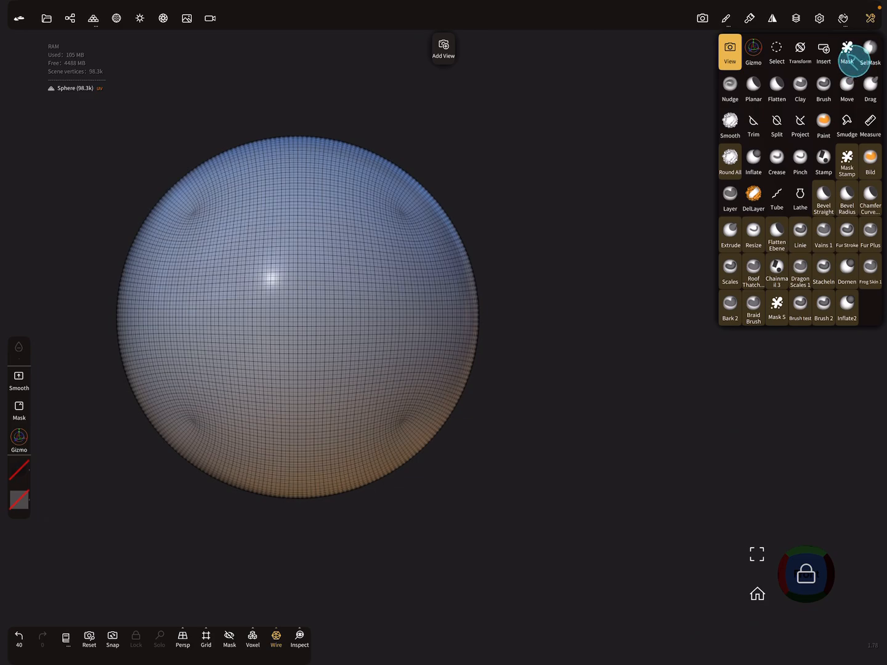
{"action": "left_click", "coordinate": [870, 51]}
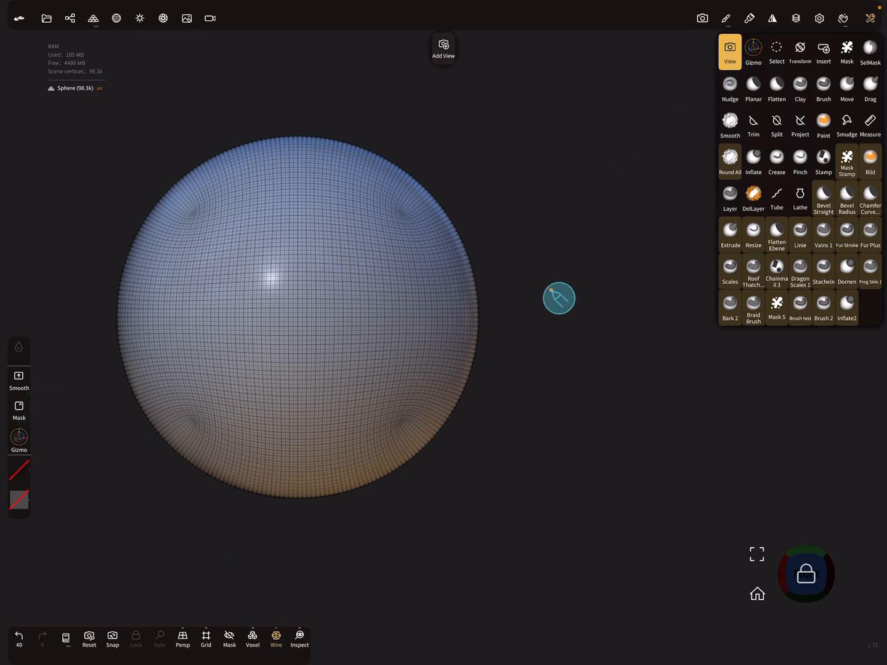
{"action": "left_click", "coordinate": [847, 52]}
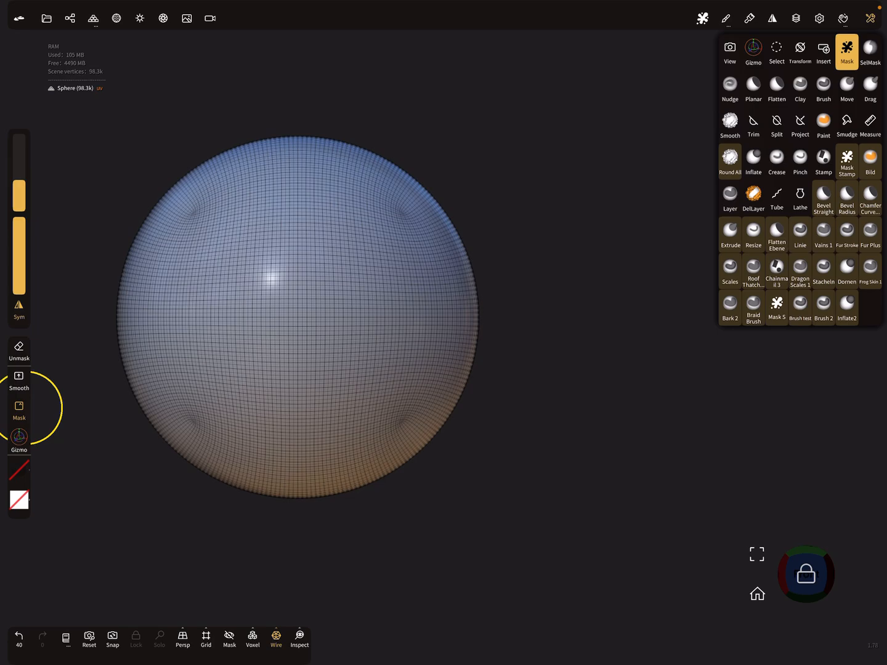
{"action": "left_click", "coordinate": [730, 51]}
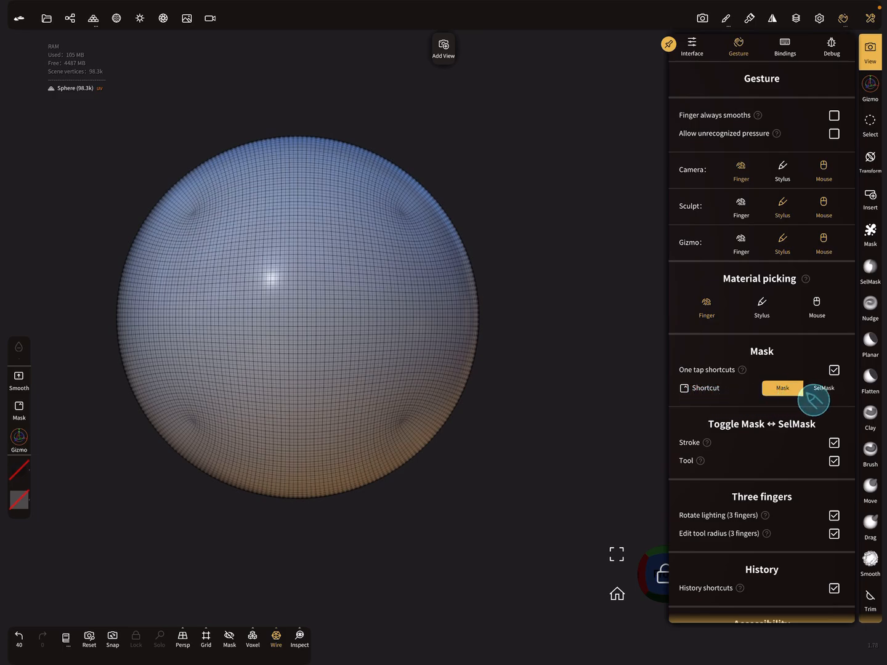
Set the gesture mask Shortcut to SelMask, enter selection masking with it, then set it back to Mask.
{"action": "left_click", "coordinate": [823, 388]}
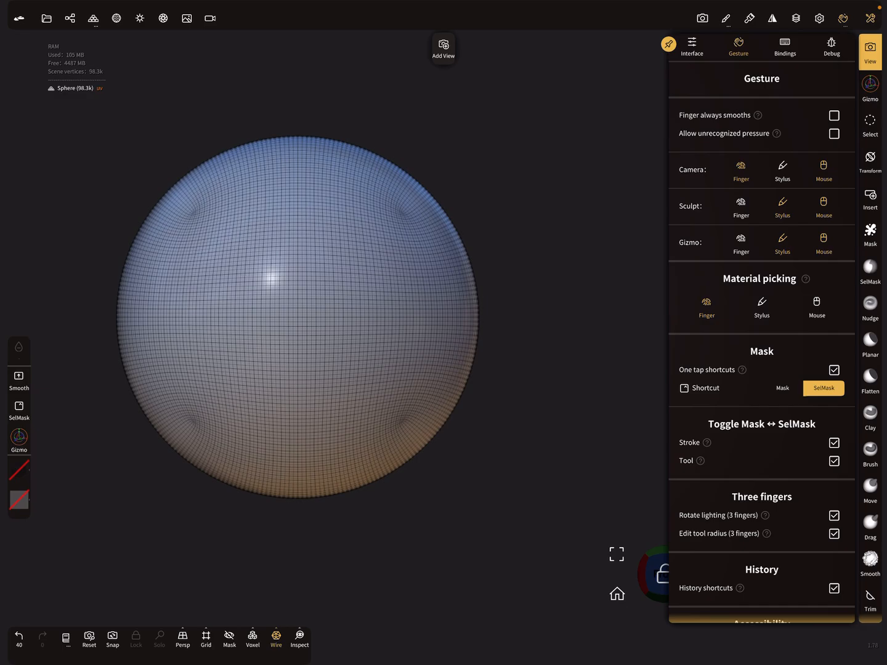
{"action": "left_click", "coordinate": [870, 271]}
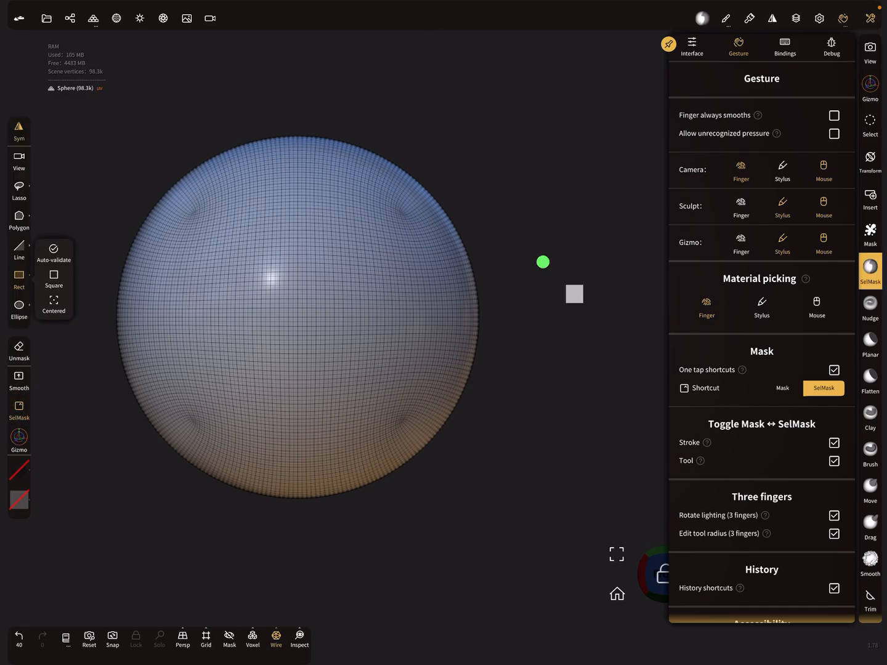
{"action": "left_click", "coordinate": [783, 388]}
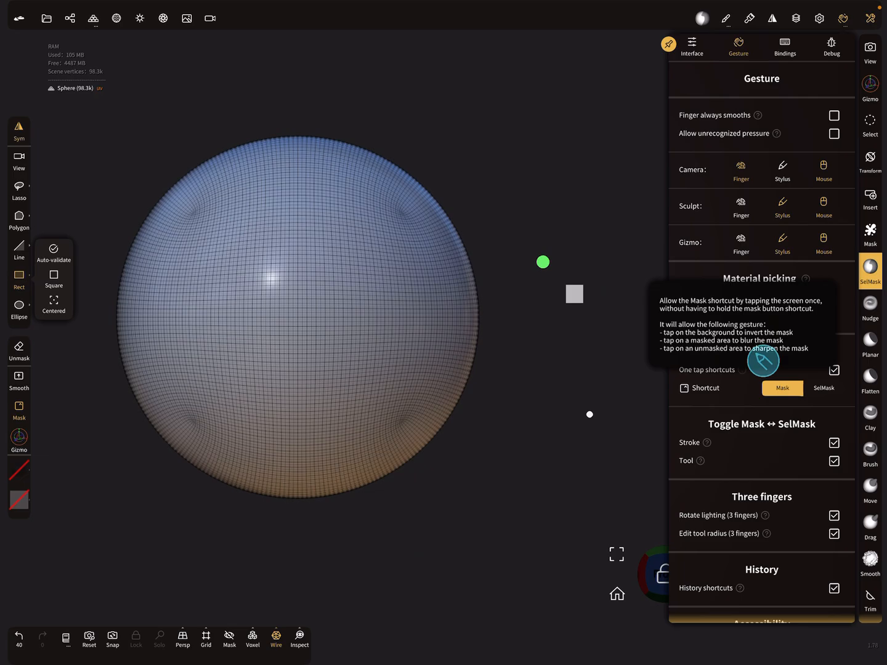
{"action": "mouse_move", "coordinate": [770, 359]}
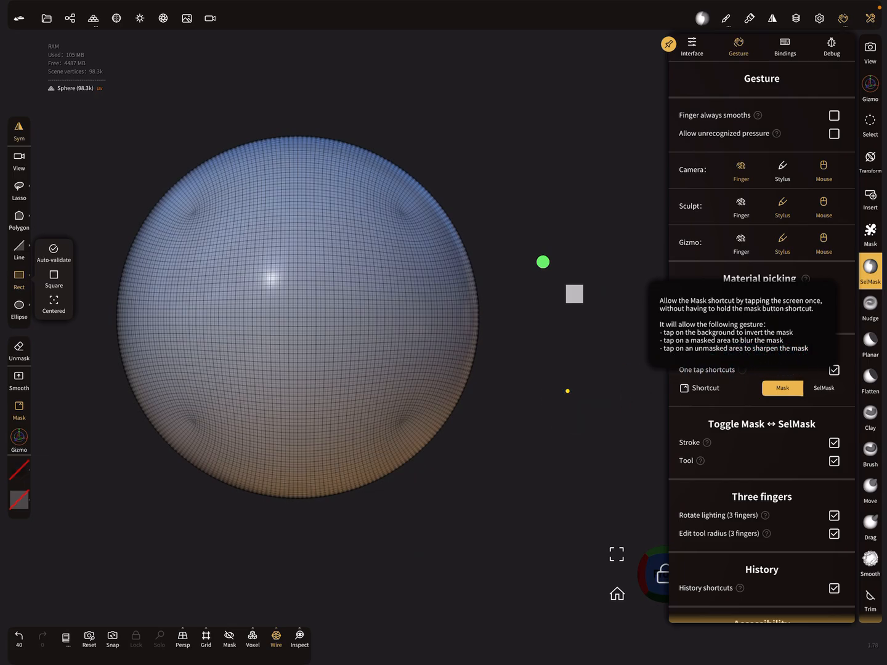
View the One tap shortcuts help tooltip with the shortcut kept on Mask.
{"action": "left_click", "coordinate": [870, 234]}
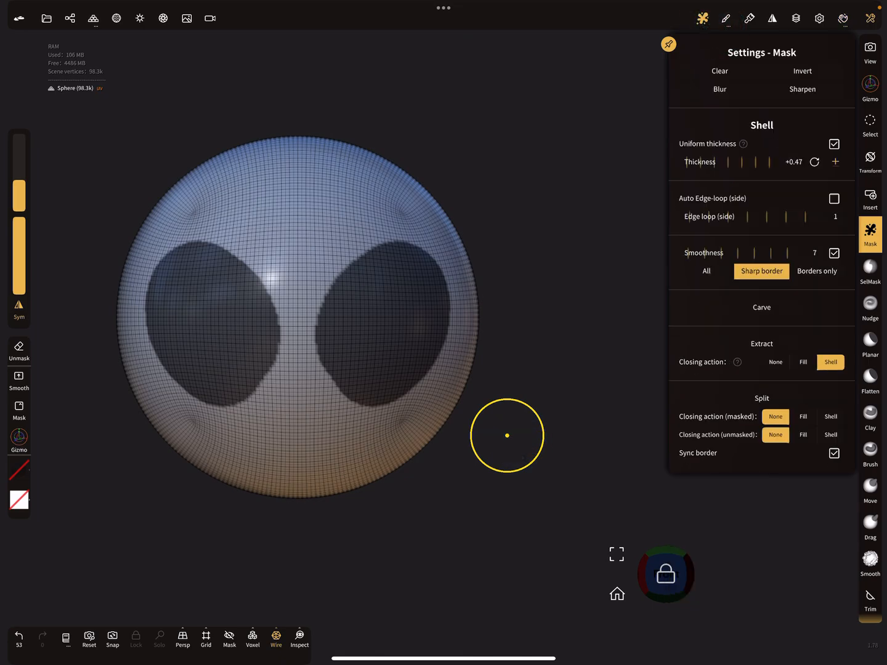
Bring up the Mask tool settings panel with Clear, Invert, Blur and Sharpen.
{"action": "left_click", "coordinate": [803, 89]}
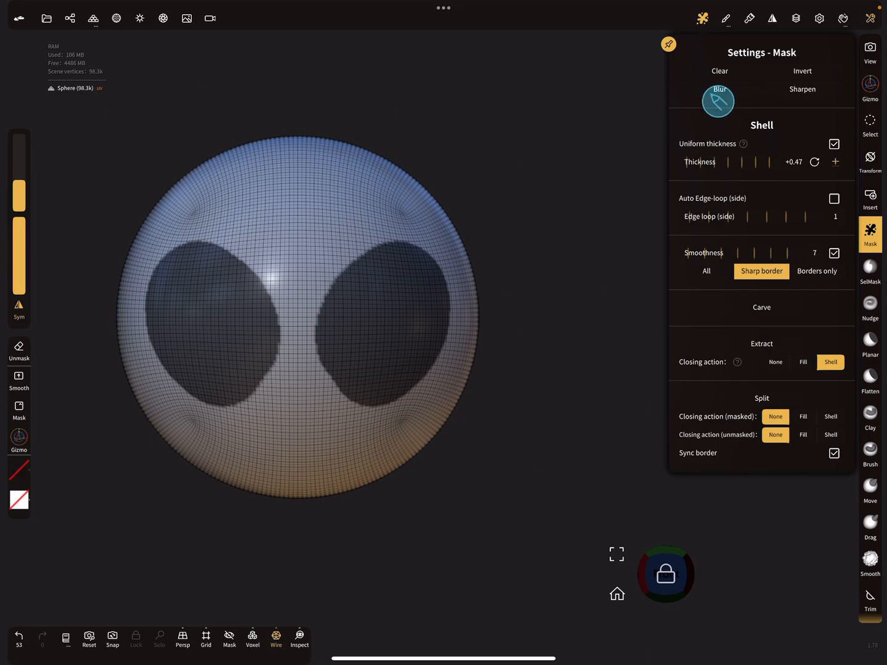
{"action": "mouse_move", "coordinate": [803, 84]}
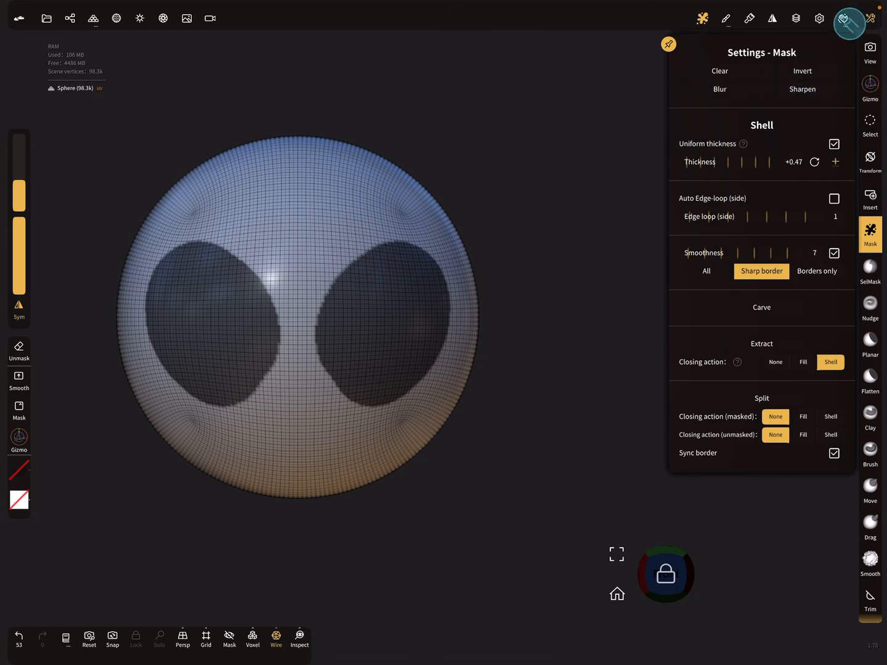
{"action": "left_click", "coordinate": [843, 17]}
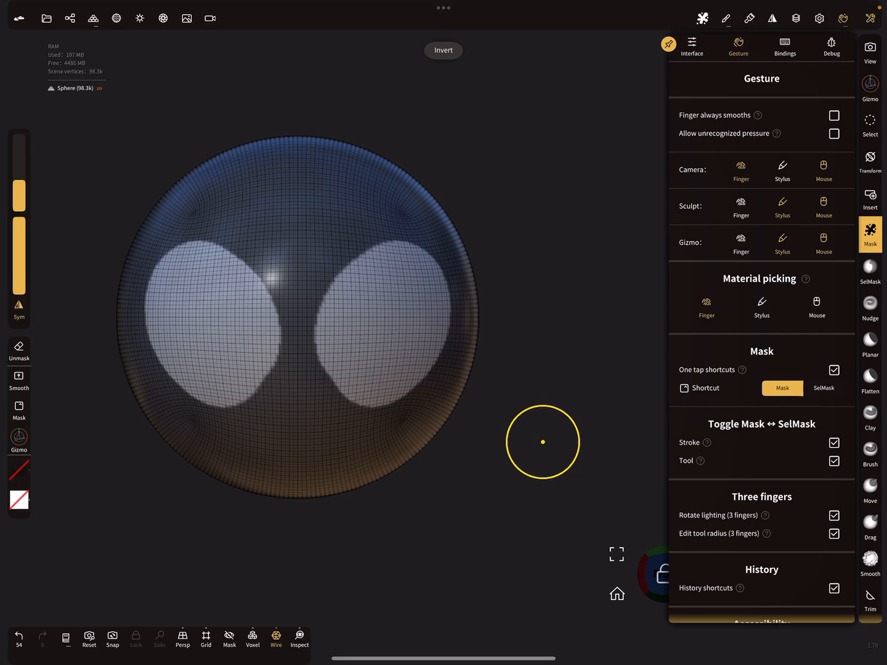
Tap the empty background to invert the sphere's mask, then return to the tools menu.
{"action": "left_click", "coordinate": [443, 49]}
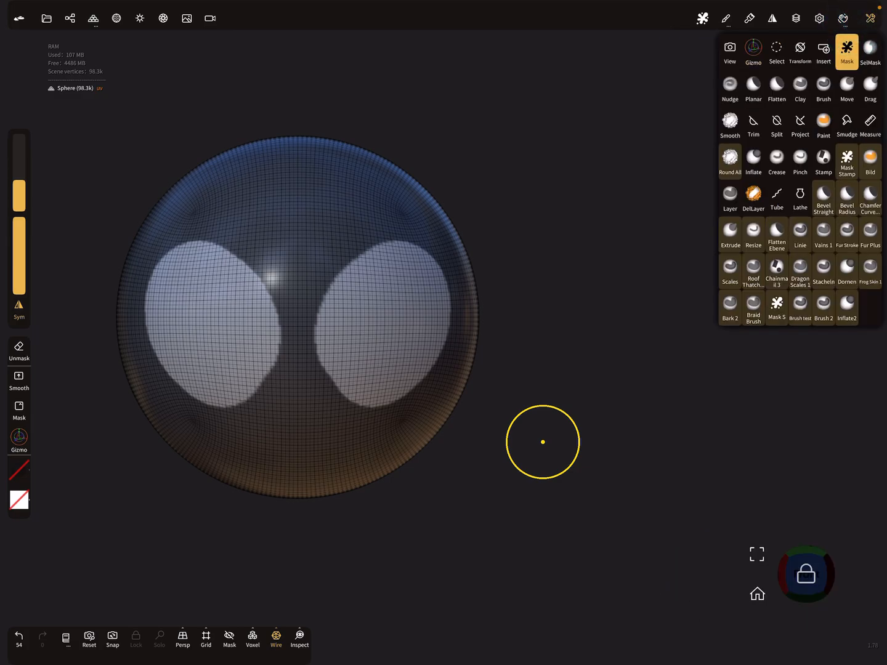
{"action": "left_click", "coordinate": [870, 52]}
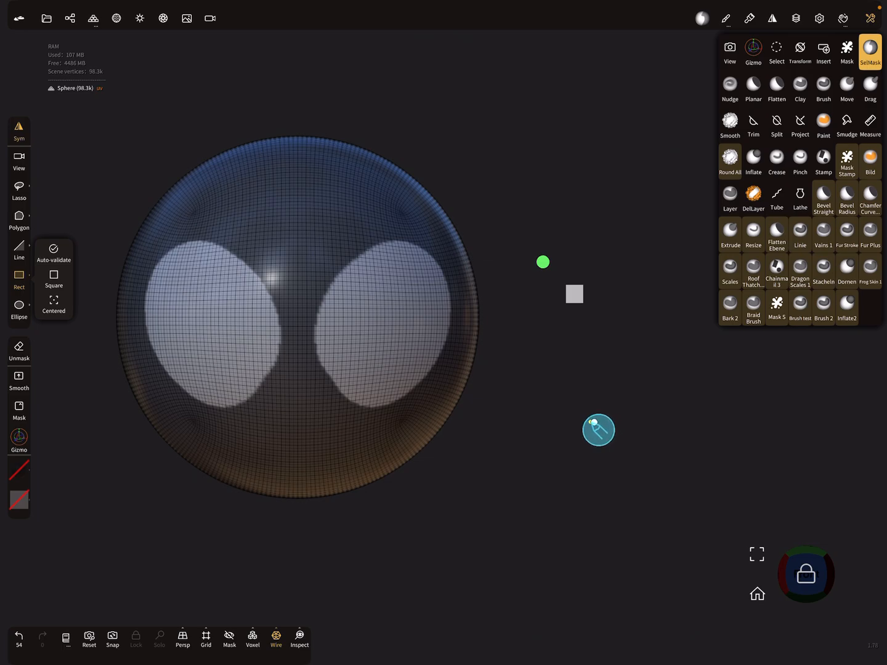
Drag a SelMask lasso on empty canvas to clear the sphere's mask, keeping Lasso mode.
{"action": "left_click", "coordinate": [19, 189]}
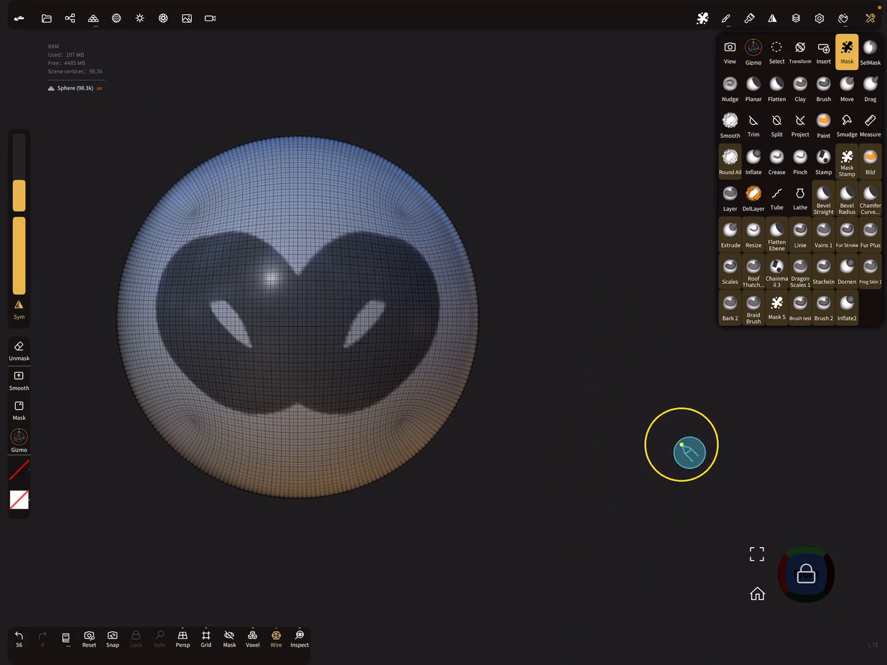
{"action": "left_click", "coordinate": [870, 52]}
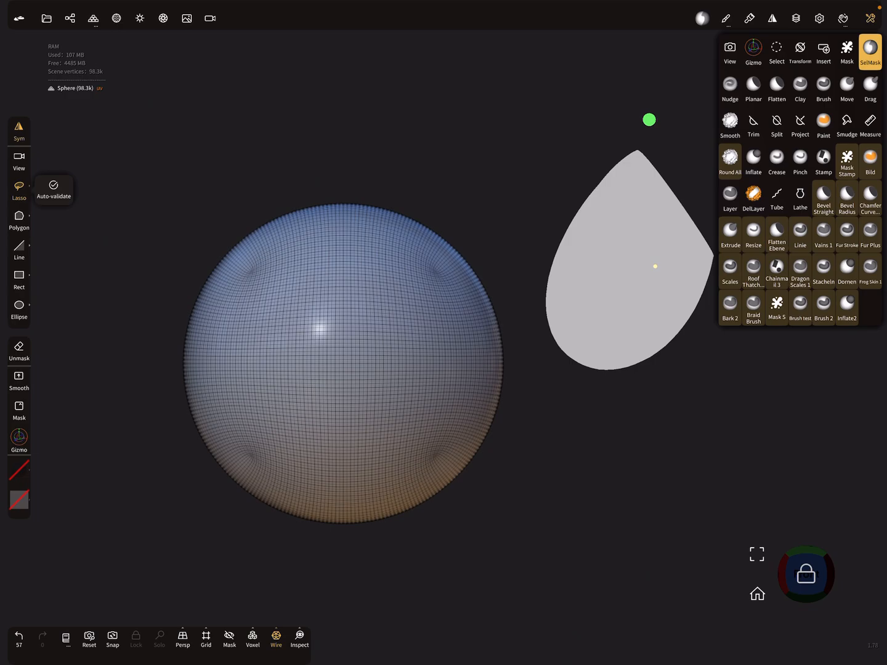
Set SelMask to Rect shape, switch to View, then make the Mask brush active.
{"action": "left_click", "coordinate": [18, 281]}
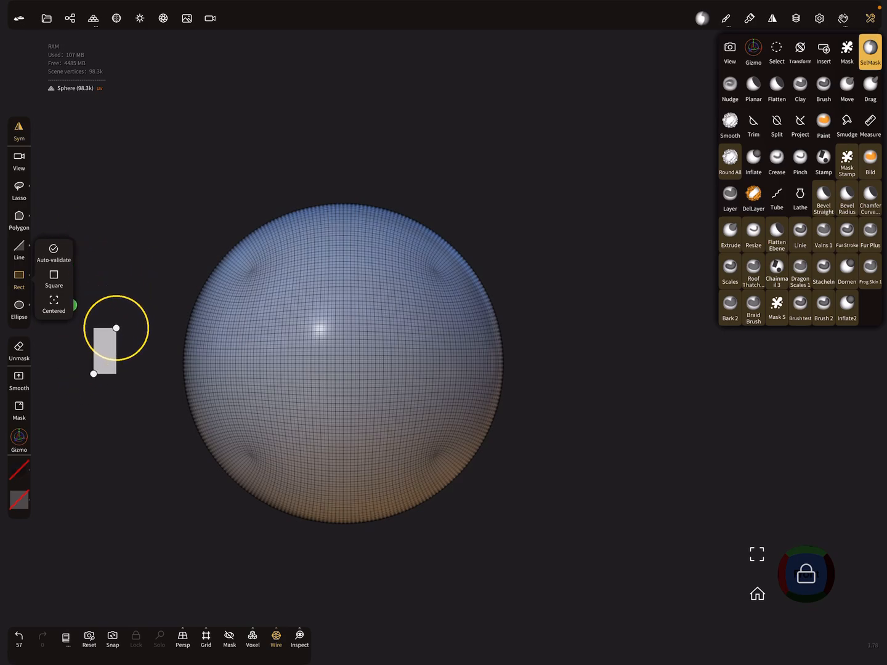
{"action": "left_click", "coordinate": [729, 52]}
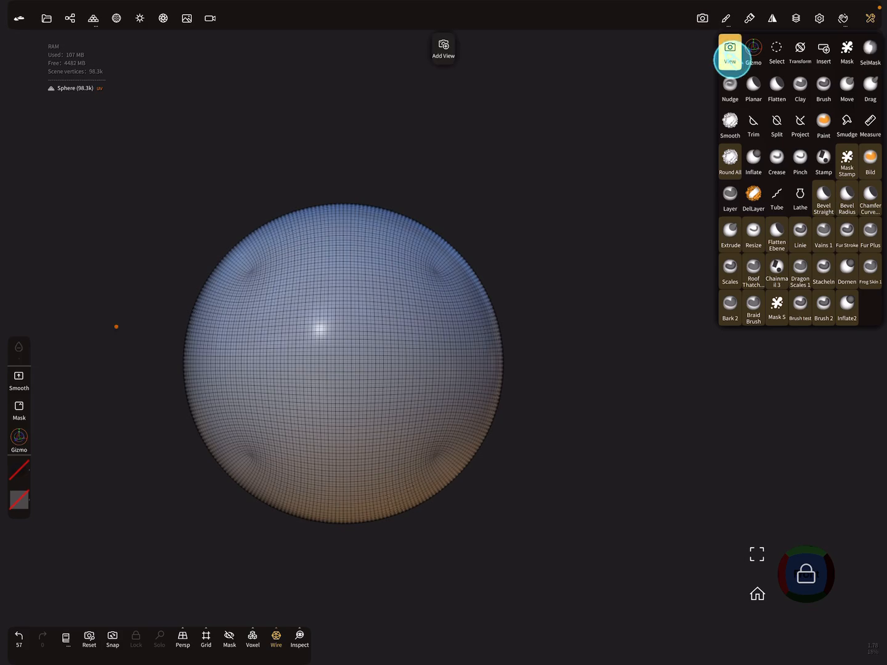
{"action": "left_click", "coordinate": [848, 52]}
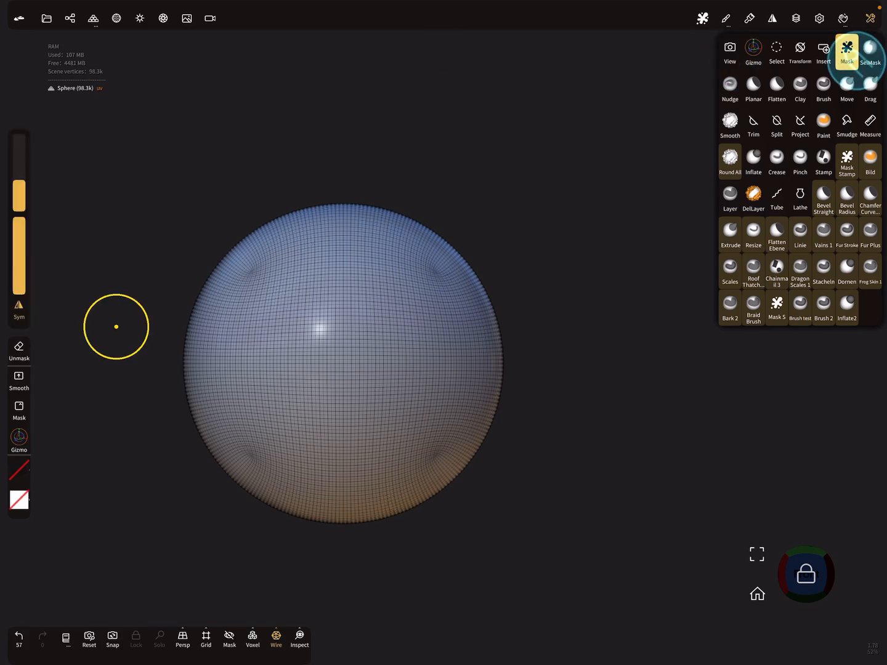
Swap to SelMask in rectangle mode and draw a rectangle beside the unmasked sphere.
{"action": "left_click", "coordinate": [870, 52]}
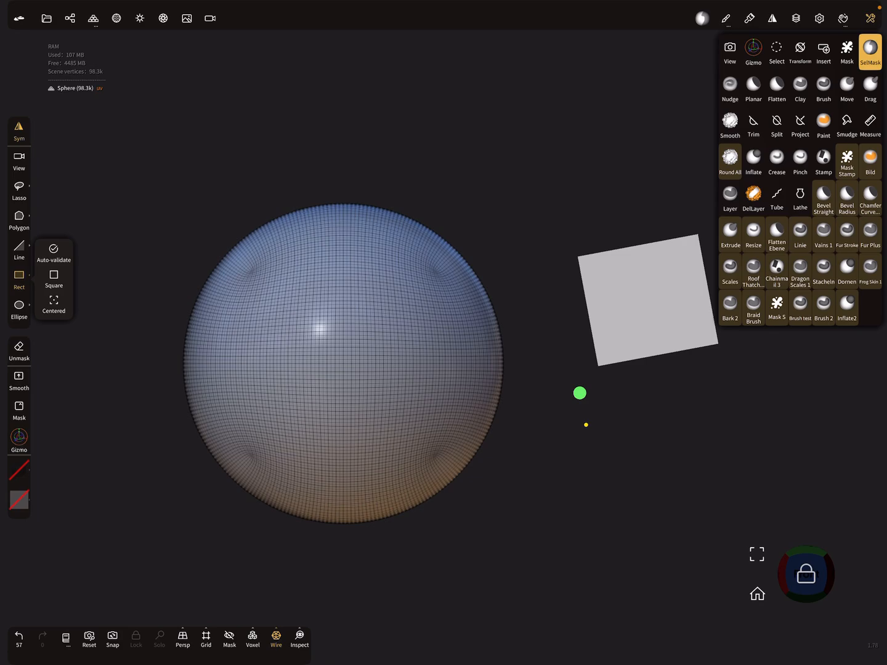
Return to the Mask brush and show the Mask and Toggle Mask ↔ SelMask gesture options.
{"action": "left_click", "coordinate": [55, 249]}
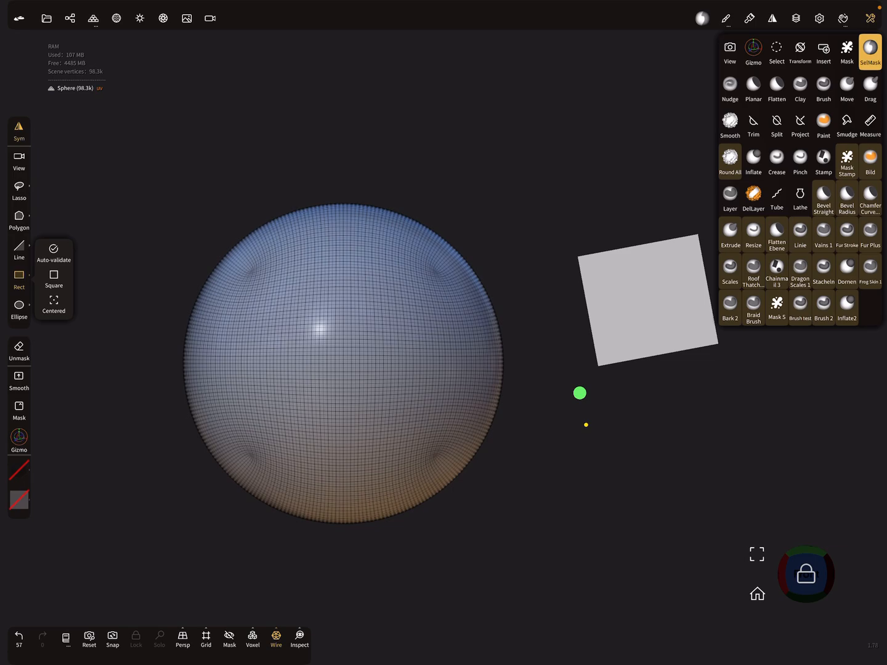
{"action": "left_click", "coordinate": [870, 52]}
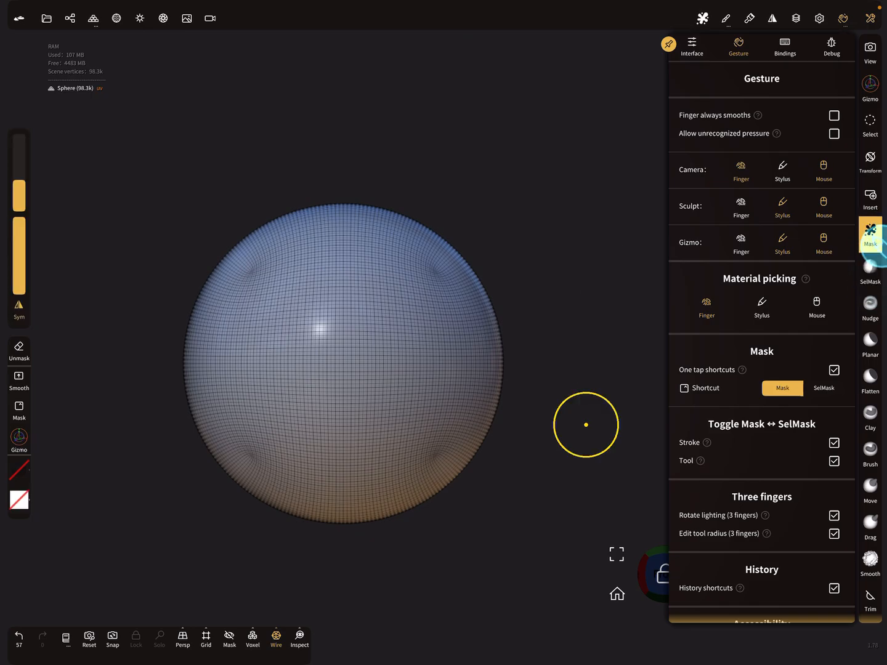
Test SelMask from the settings, then uncheck Tool under Toggle Mask ↔ SelMask.
{"action": "left_click", "coordinate": [869, 271]}
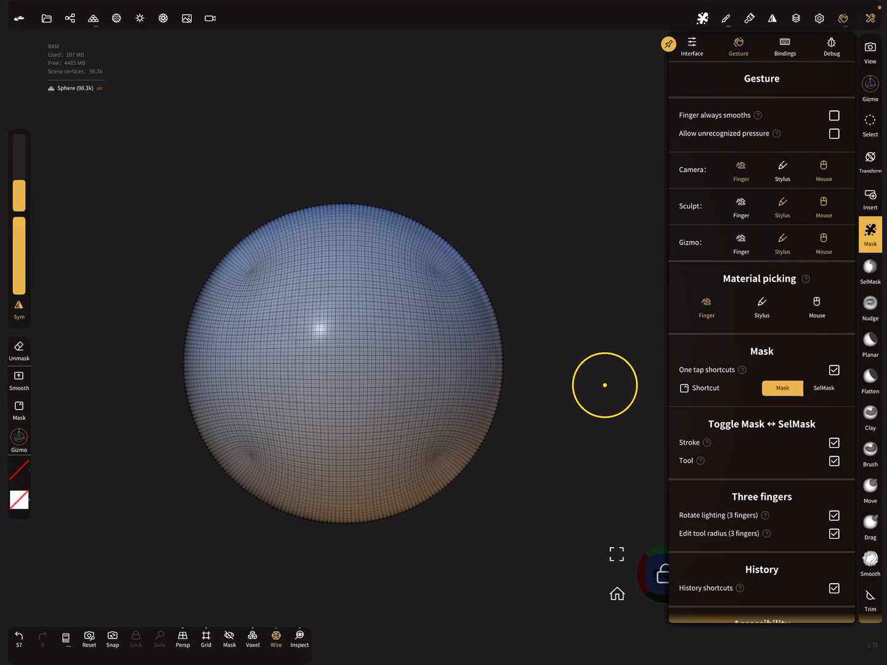
{"action": "scroll", "scroll_direction": "down", "scroll_amount": 3}
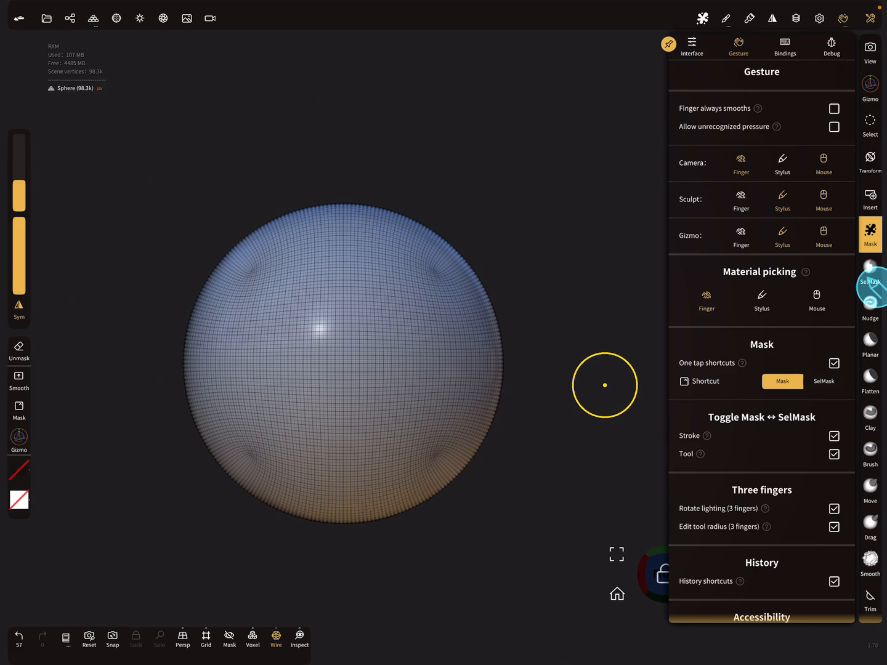
{"action": "left_click", "coordinate": [870, 272]}
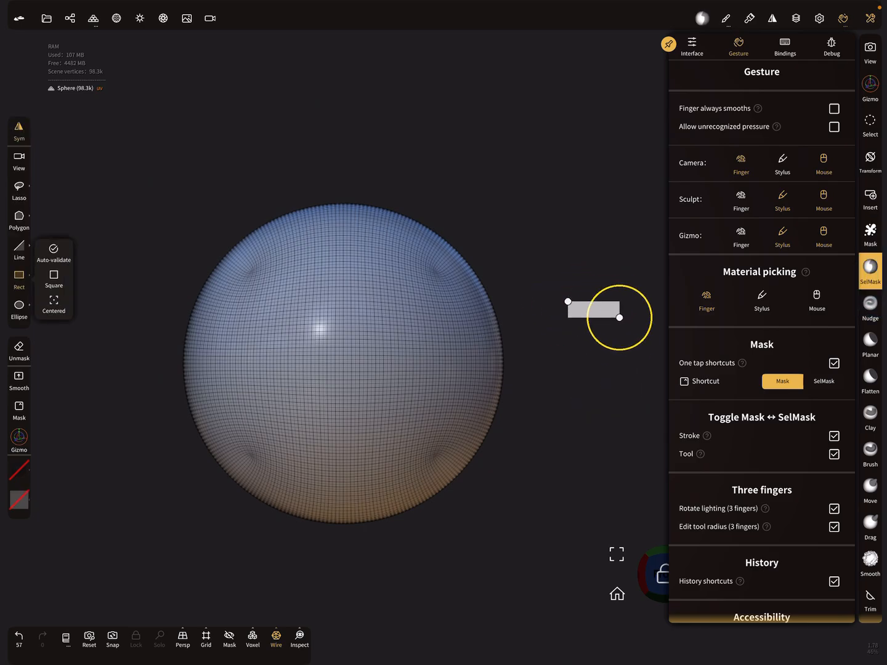
{"action": "left_click", "coordinate": [870, 234]}
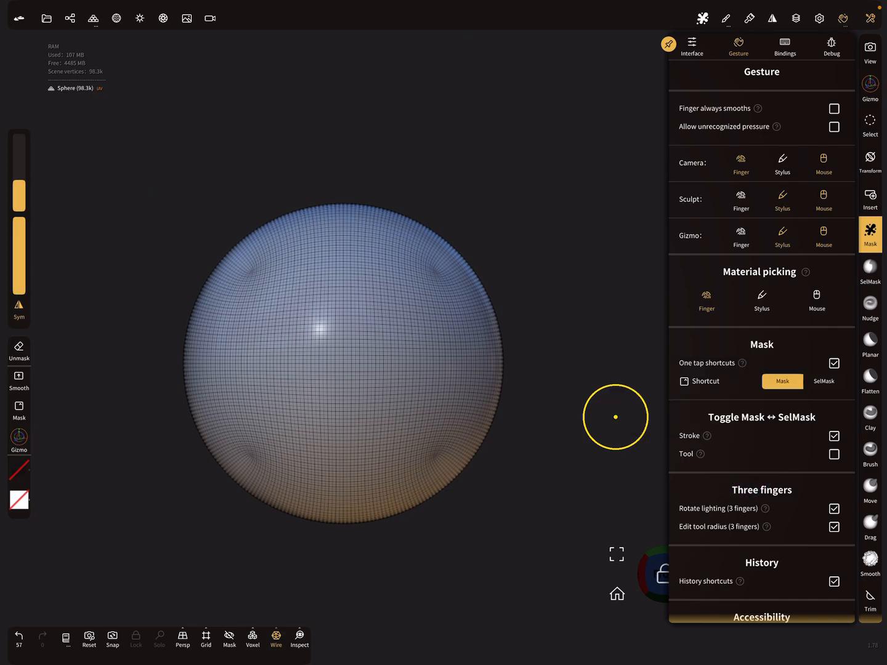
{"action": "left_click", "coordinate": [834, 455]}
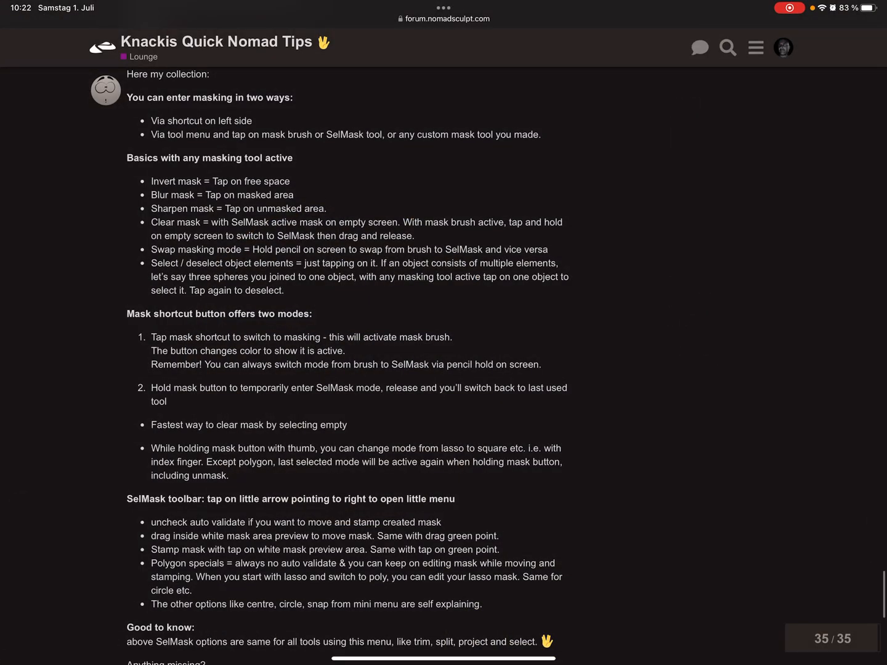
Scroll the forum thread up to the start of knacki's Masking Shortcuts and Tricks post below the knitted-sphere video.
{"action": "scroll", "scroll_direction": "down", "scroll_amount": 3}
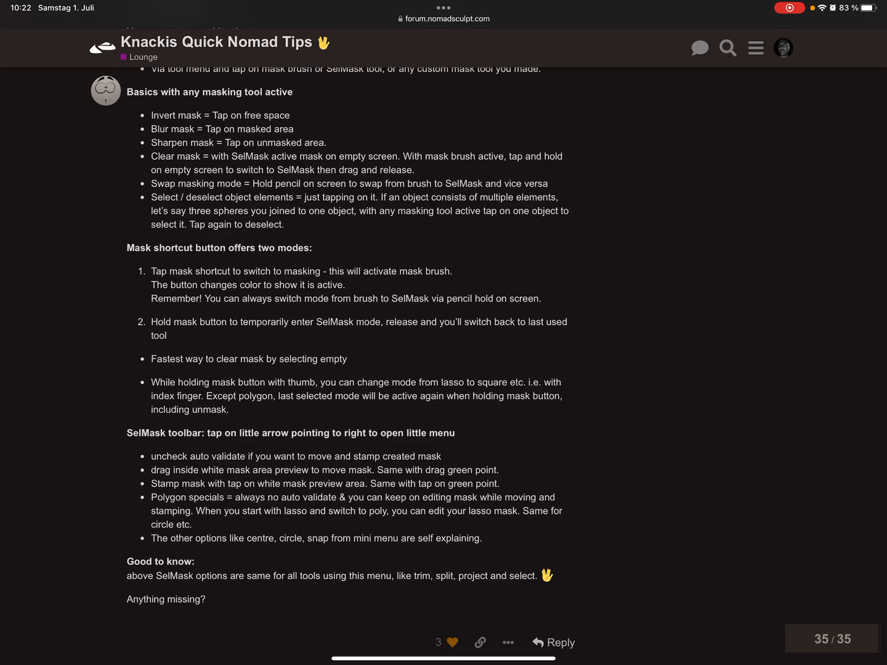
{"action": "scroll", "scroll_direction": "up", "scroll_amount": 3}
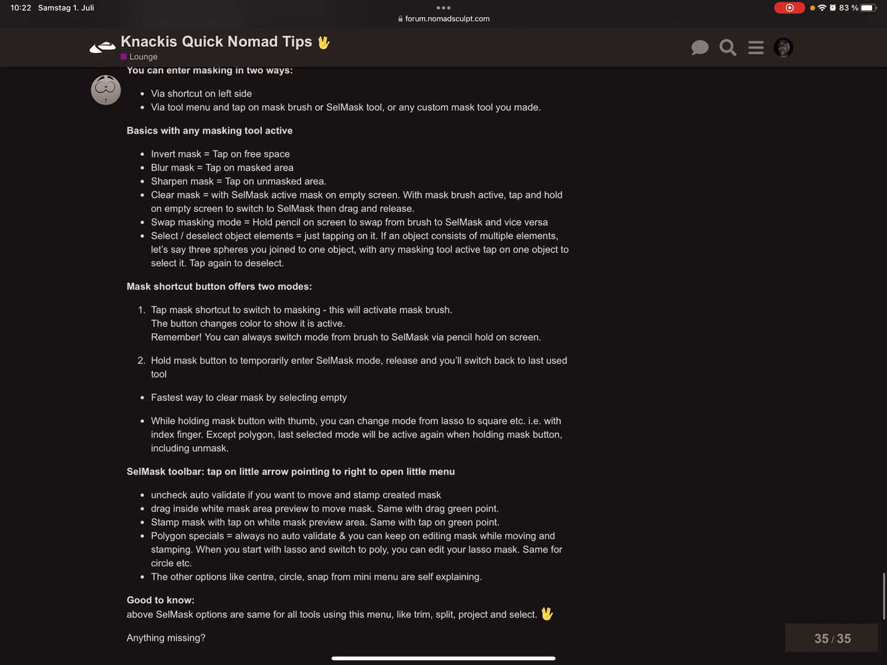
{"action": "scroll", "scroll_direction": "up", "scroll_amount": 3}
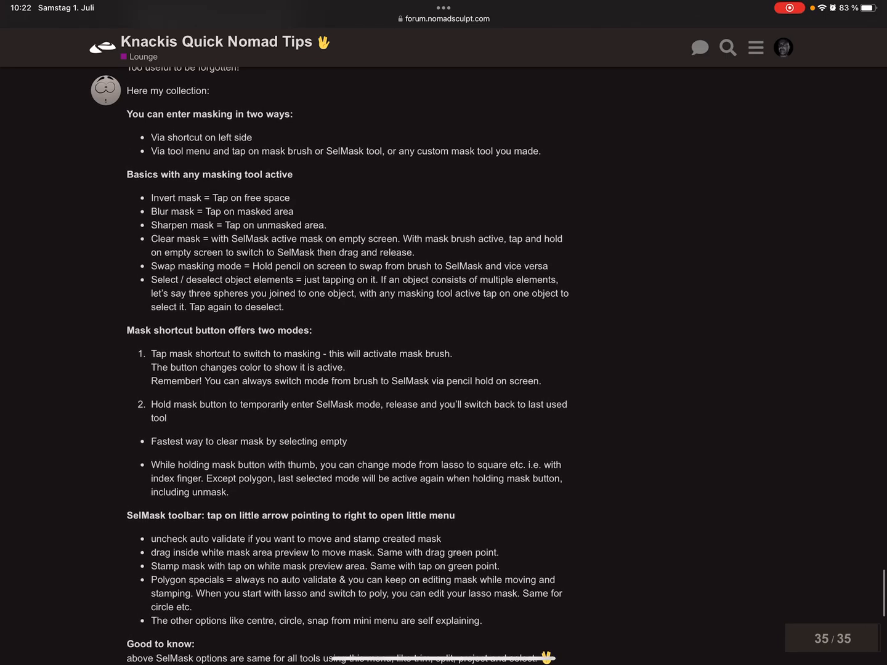
{"action": "scroll", "scroll_direction": "up", "scroll_amount": 3}
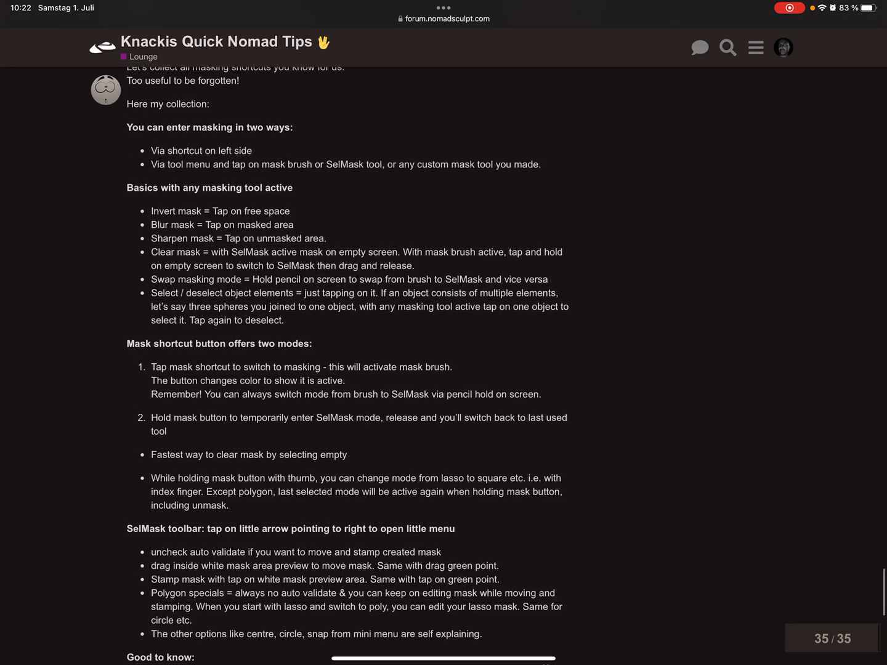
{"action": "scroll", "scroll_direction": "up", "scroll_amount": 3}
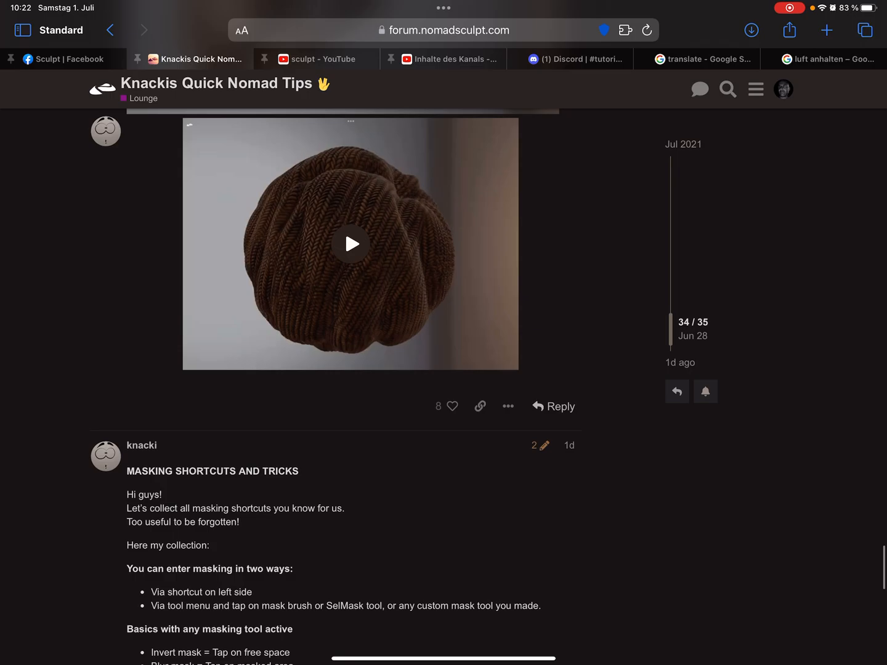